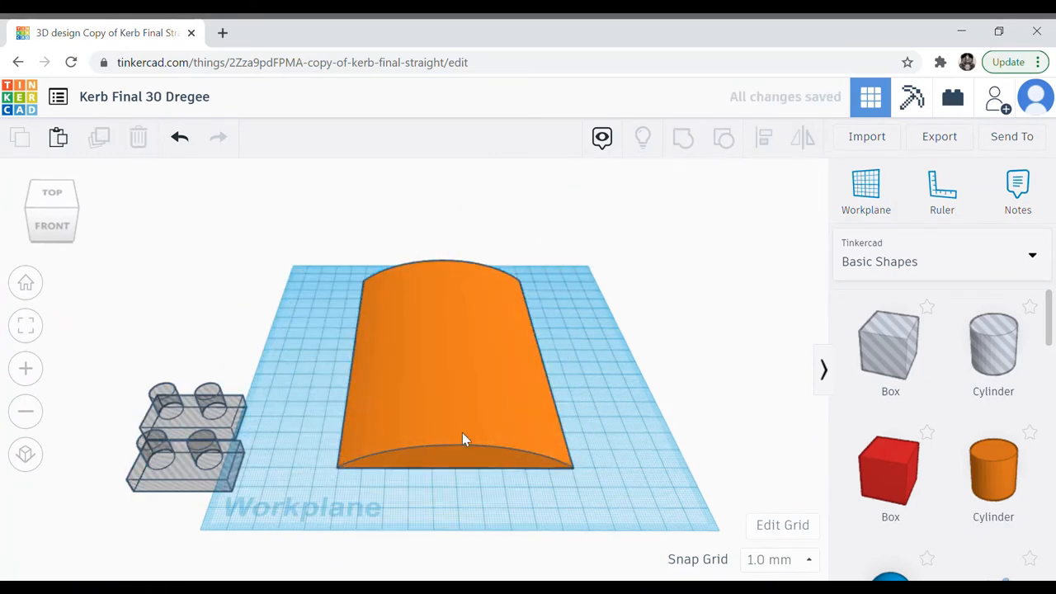
- Fan several rotated copies of the arched kerb piece side by side, then deselect them
left_click(458, 438)
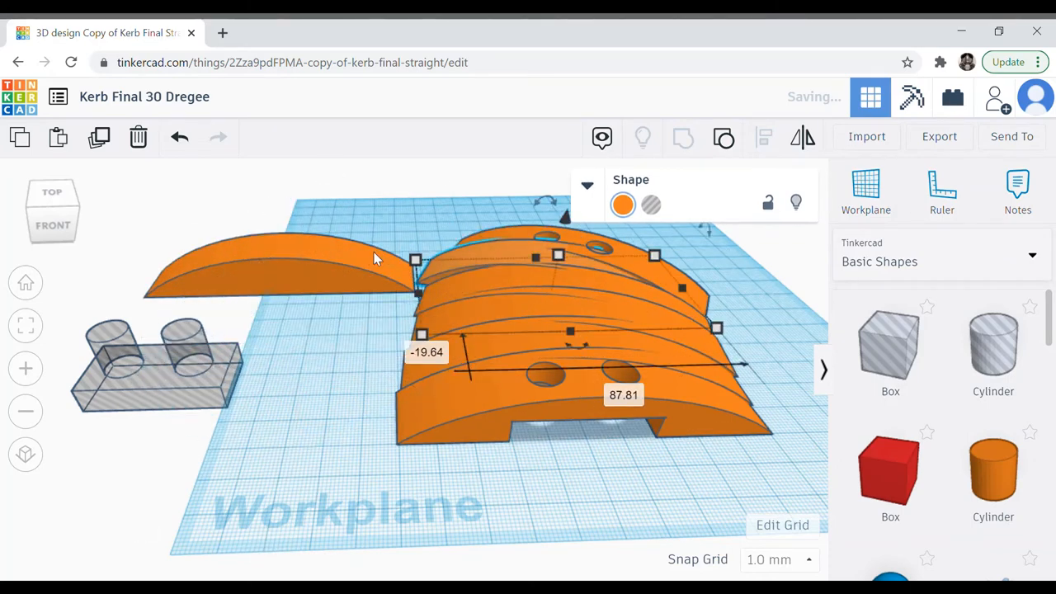
left_click(197, 393)
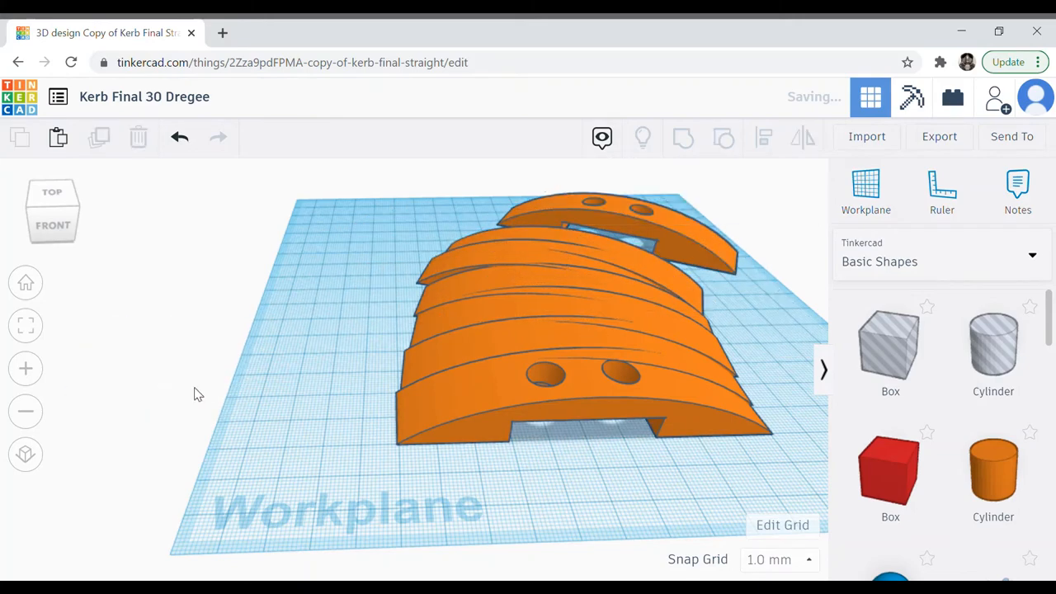